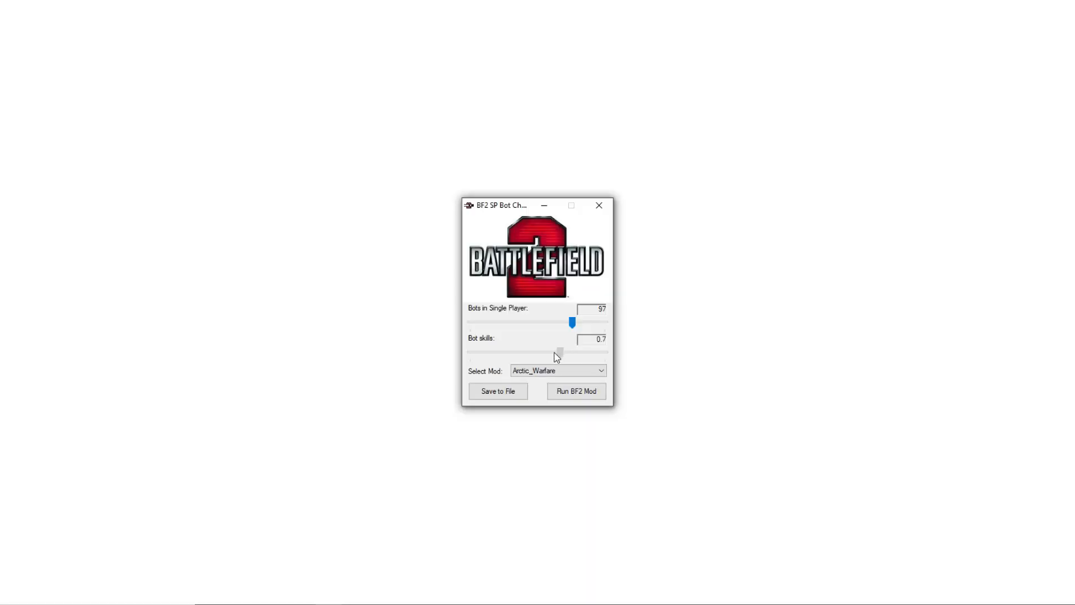
Set single-player bots to 16 at skill 0.8 for Arctic_Warfare and save to file.
{"action": "left_click_drag", "start_coordinate": [560, 352], "coordinate": [588, 352]}
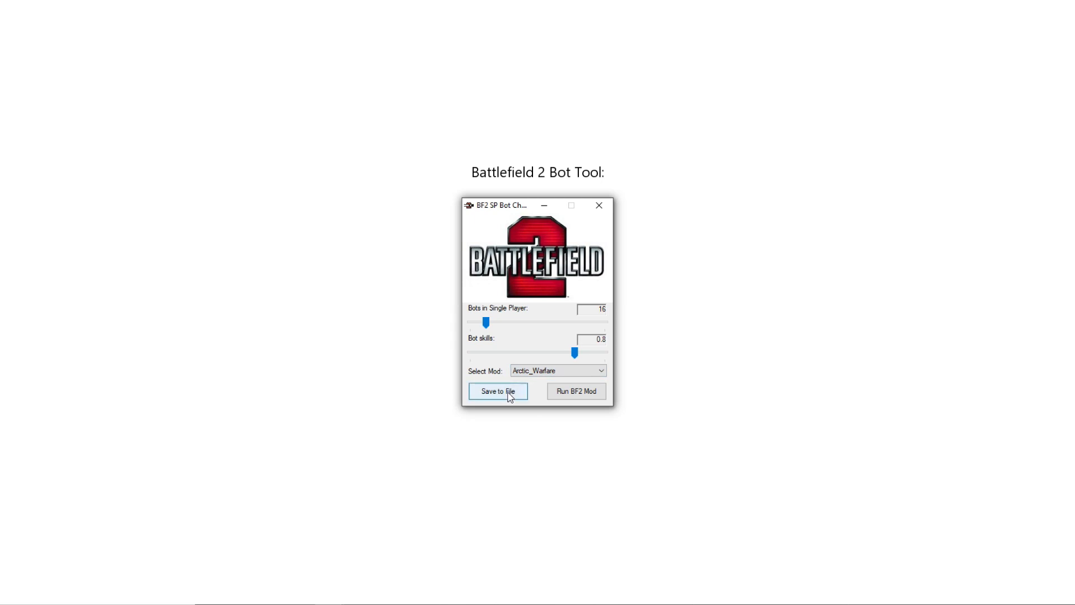
{"action": "left_click", "coordinate": [576, 391]}
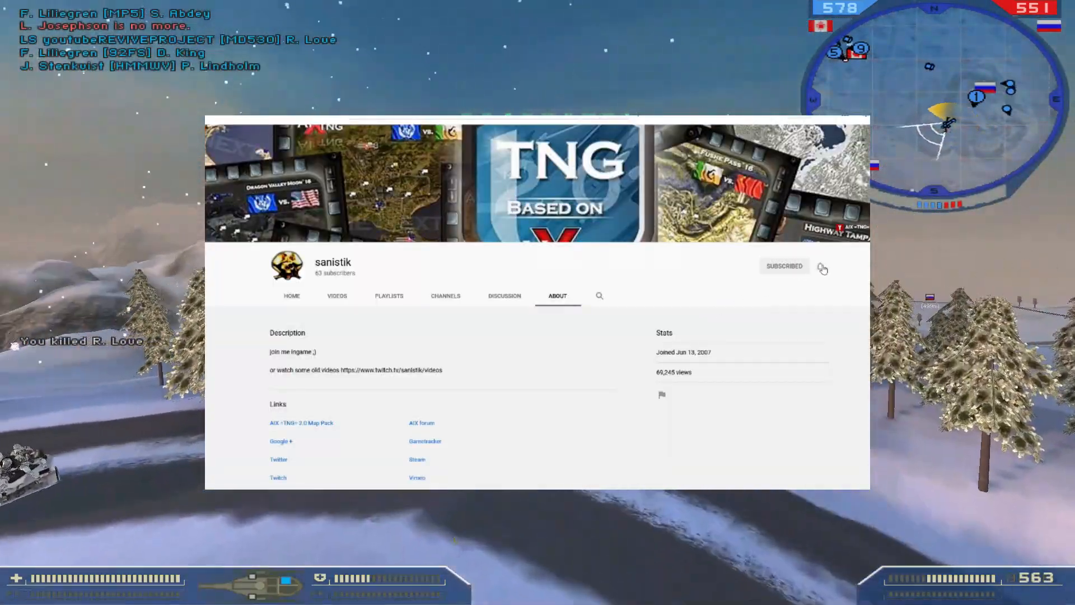
{"action": "left_click", "coordinate": [820, 267]}
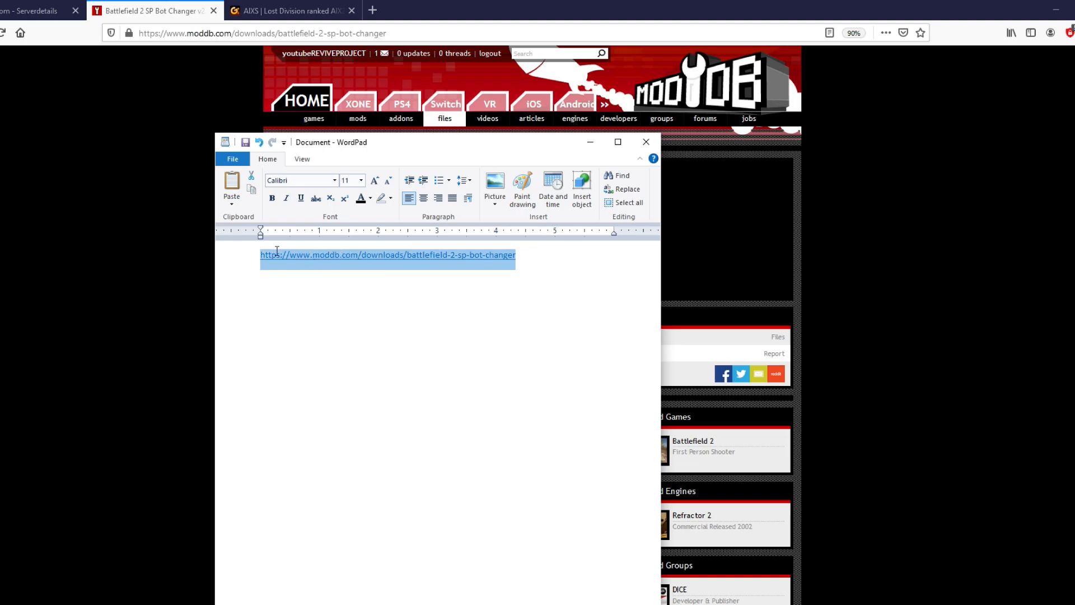
{"action": "mouse_move", "coordinate": [572, 276]}
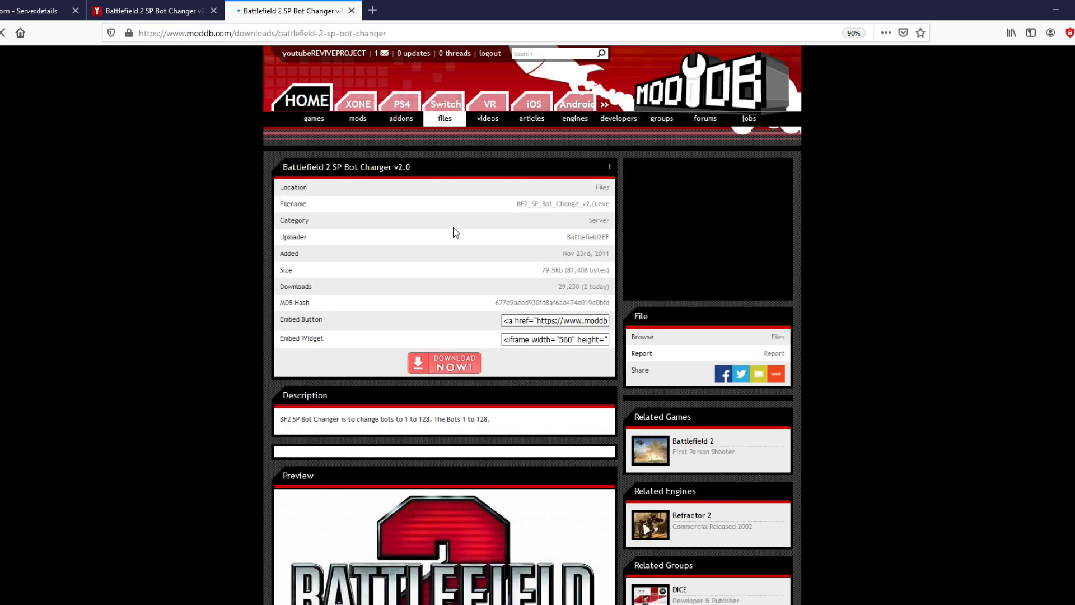
Start the ModDB download of Battlefield 2 SP Bot Changer v2.0 via the direct link.
{"action": "left_click", "coordinate": [444, 363]}
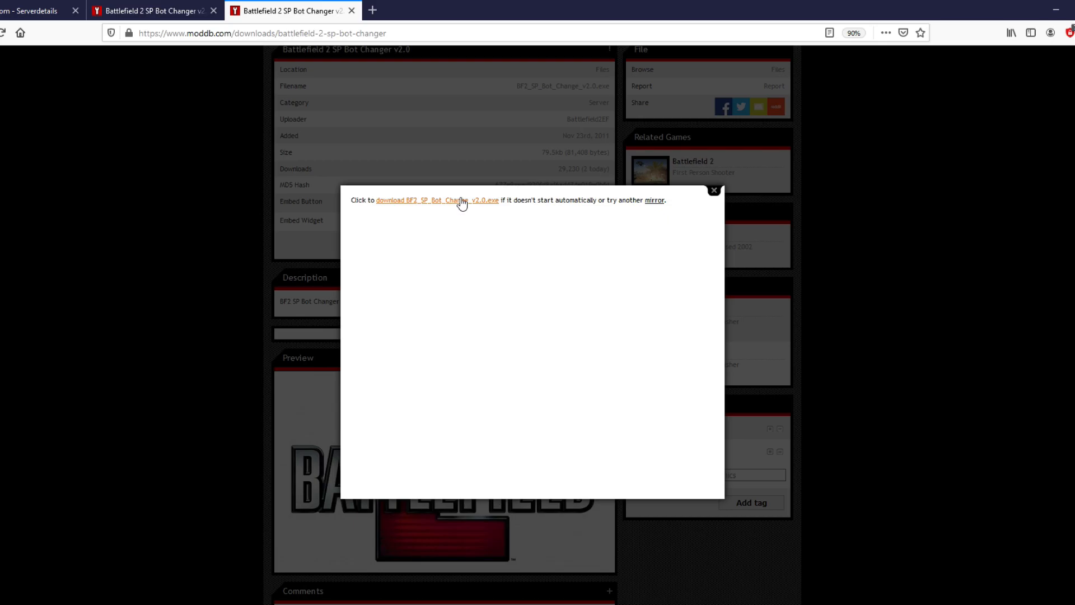
{"action": "left_click", "coordinate": [437, 199]}
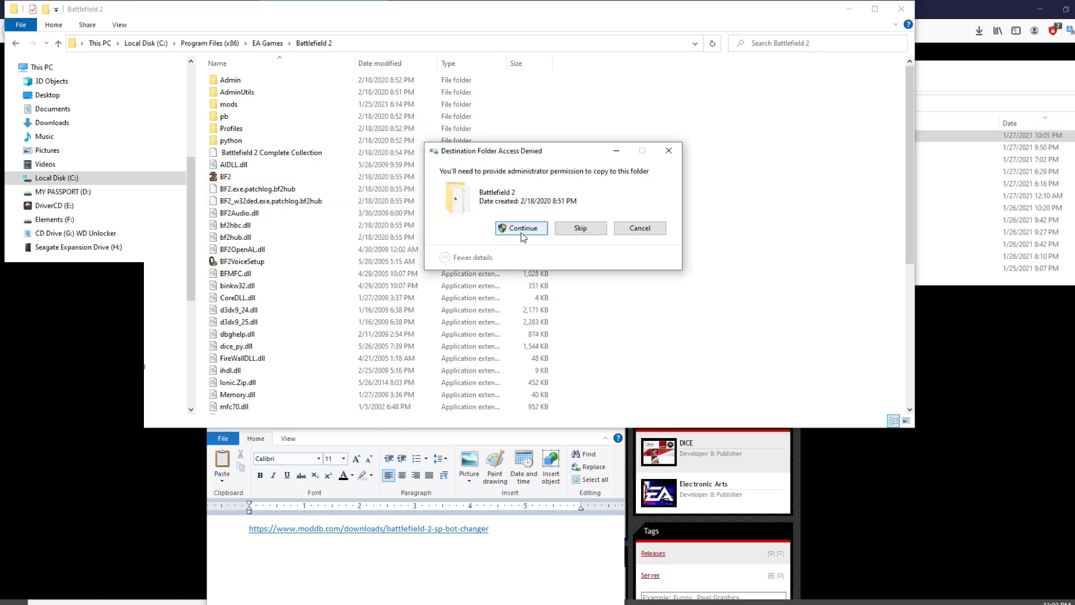
Approve the admin prompt so BF2_SP_Bot_Change_v2.0 copies into the Battlefield 2 folder.
{"action": "left_click", "coordinate": [521, 227]}
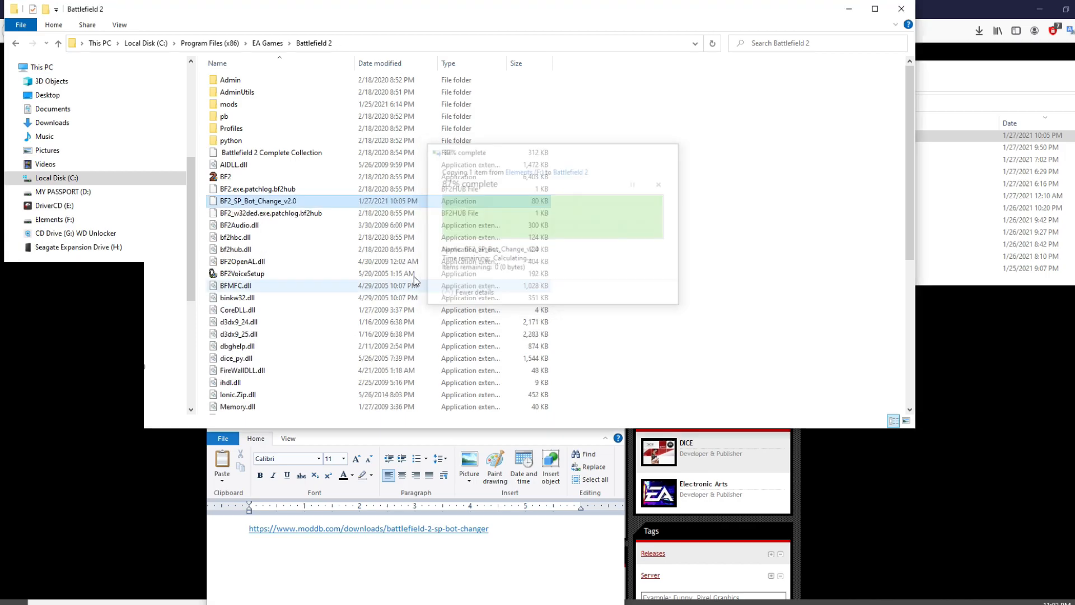
Launch the bot changer, set Arctic_Warfare to 128 bots at skill 1.0 and save to file.
{"action": "right_click", "coordinate": [259, 201]}
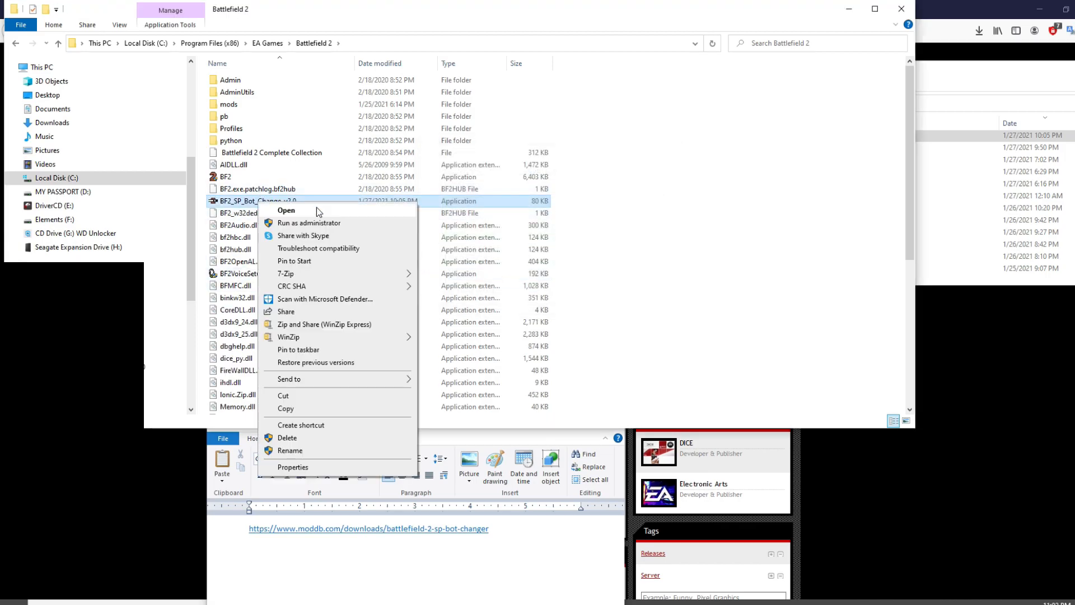
{"action": "left_click", "coordinate": [285, 211]}
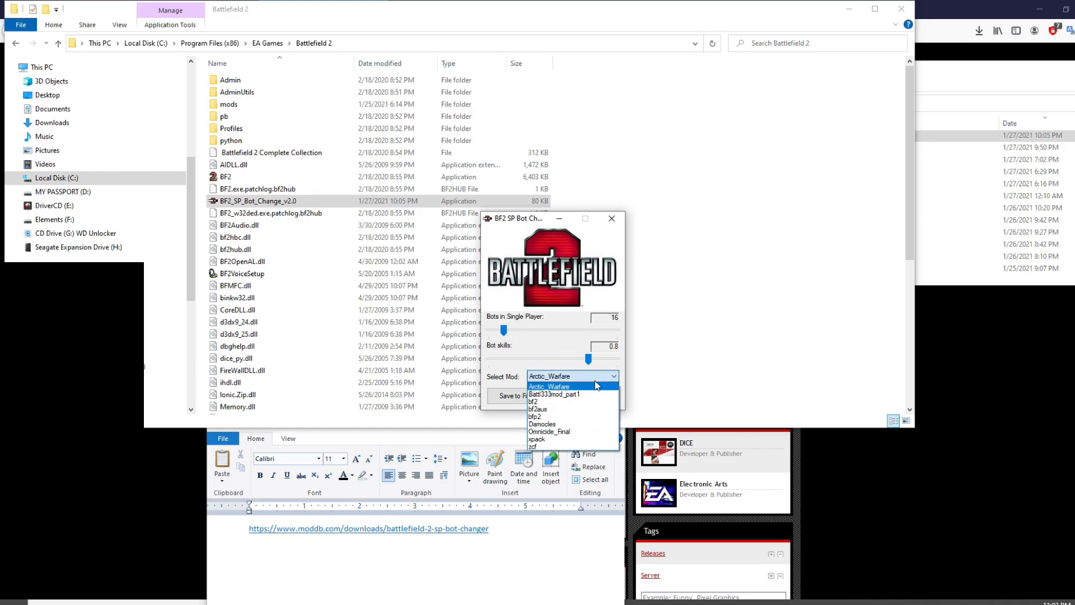
{"action": "left_click", "coordinate": [549, 386]}
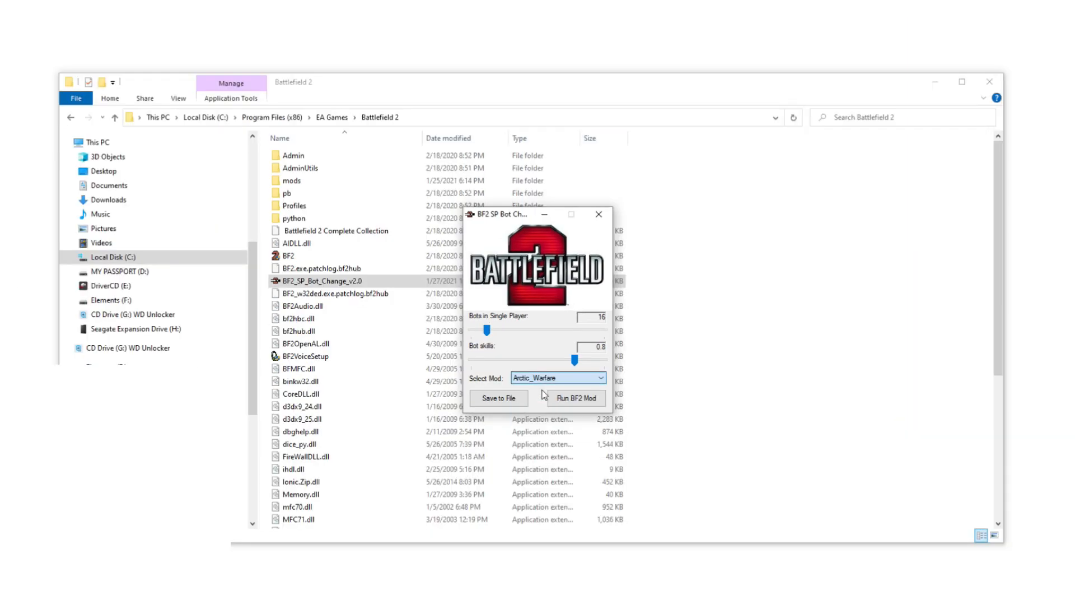
{"action": "left_click_drag", "start_coordinate": [489, 329], "coordinate": [604, 329]}
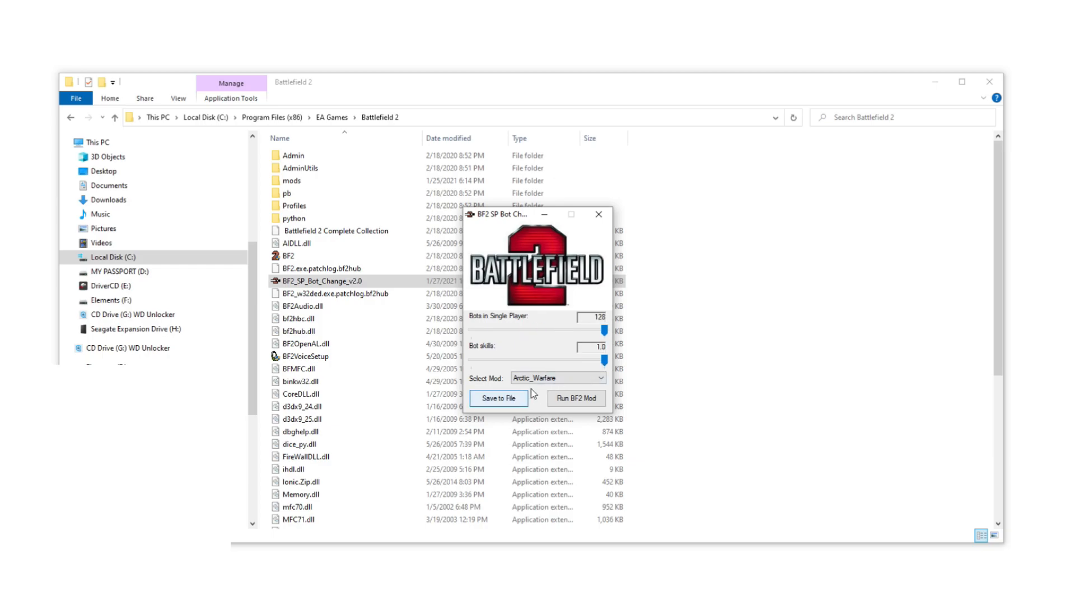
{"action": "left_click", "coordinate": [576, 397]}
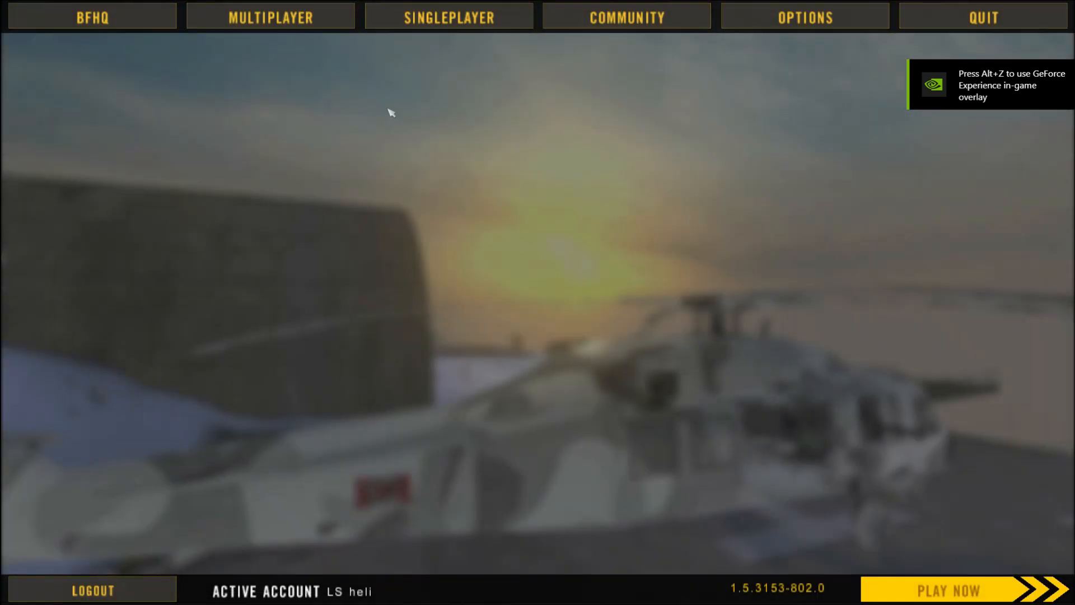
Start an expert-difficulty single-player Instant Battle on the Blitzkrieg map.
{"action": "left_click", "coordinate": [448, 17]}
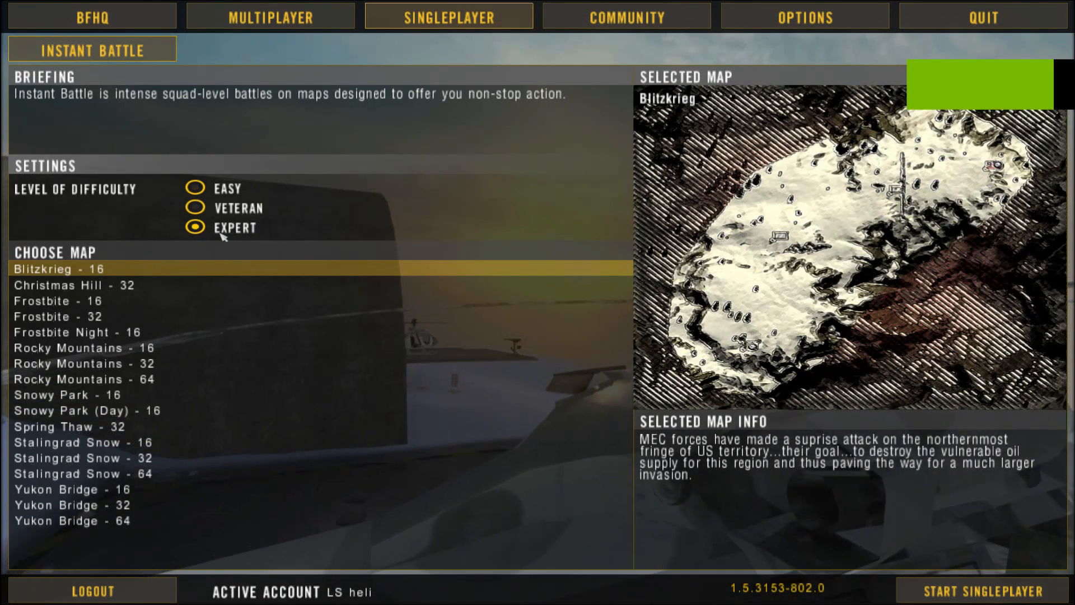
{"action": "left_click", "coordinate": [55, 316]}
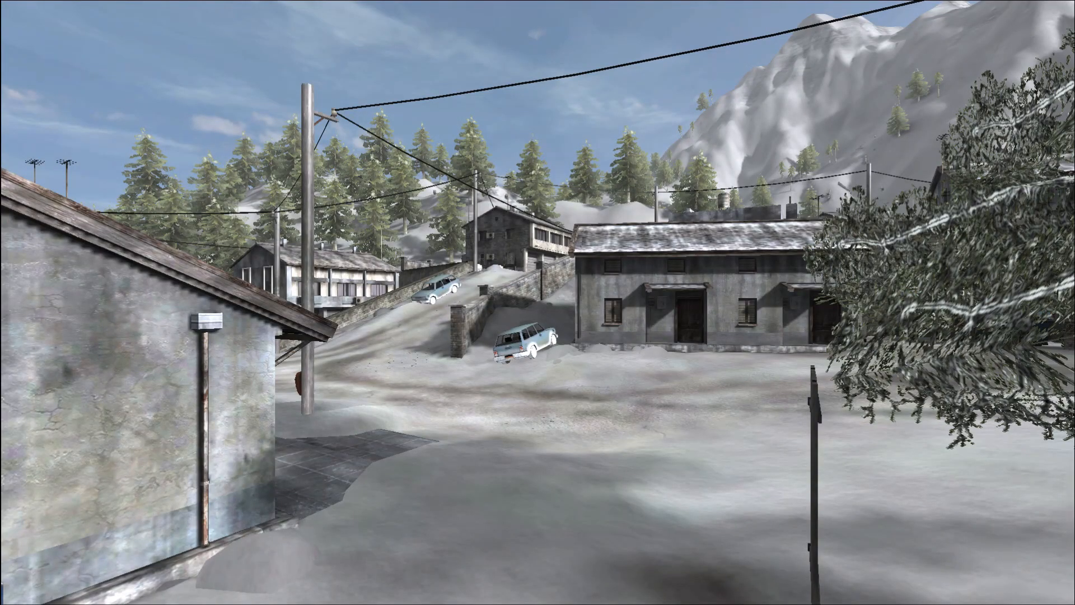
Choose the Support kit and a spawn point, then spawn into the match.
{"action": "key", "text": "Tab"}
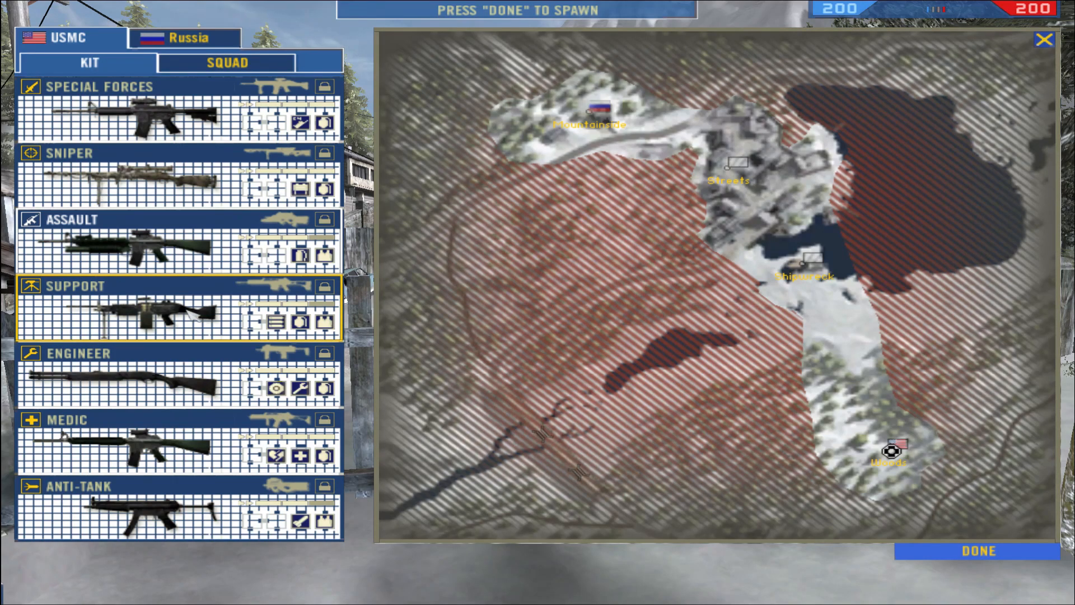
{"action": "left_click", "coordinate": [977, 551]}
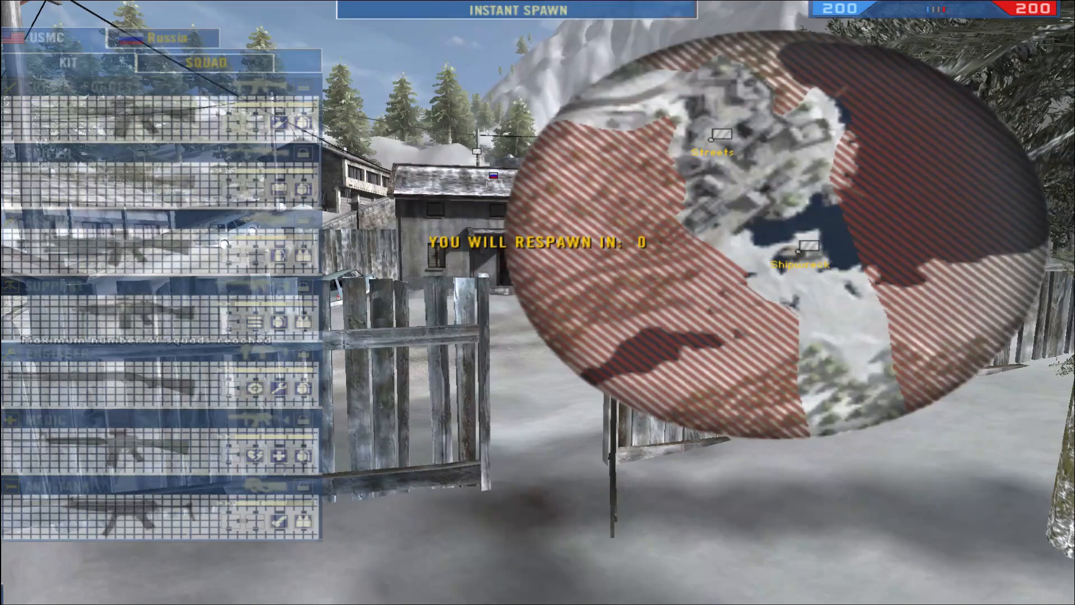